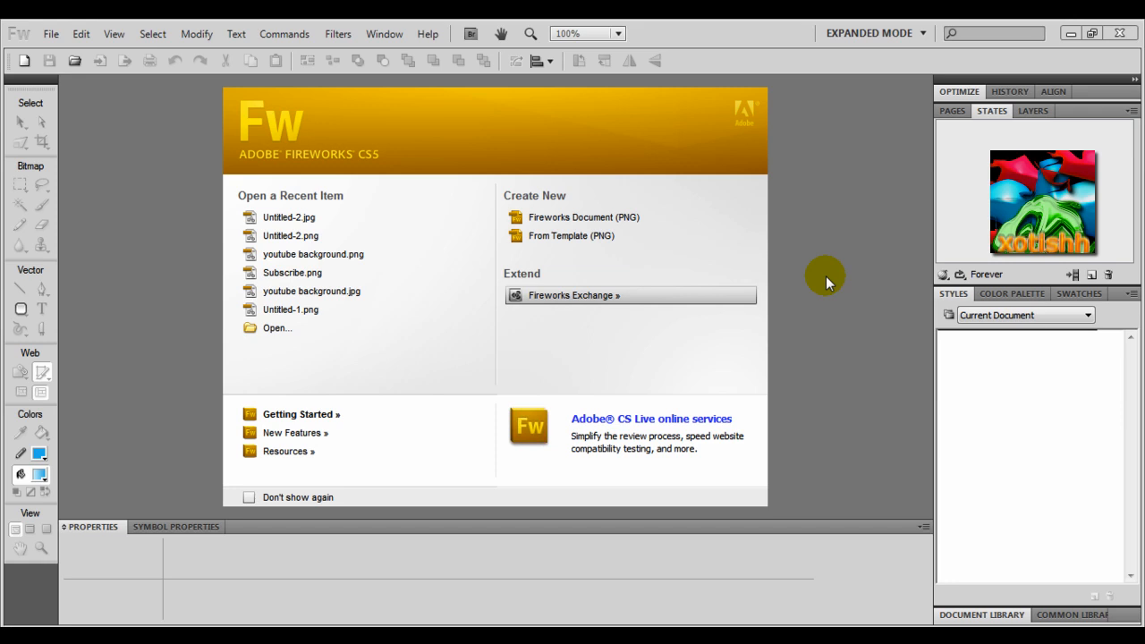
pyautogui.moveTo(594, 206)
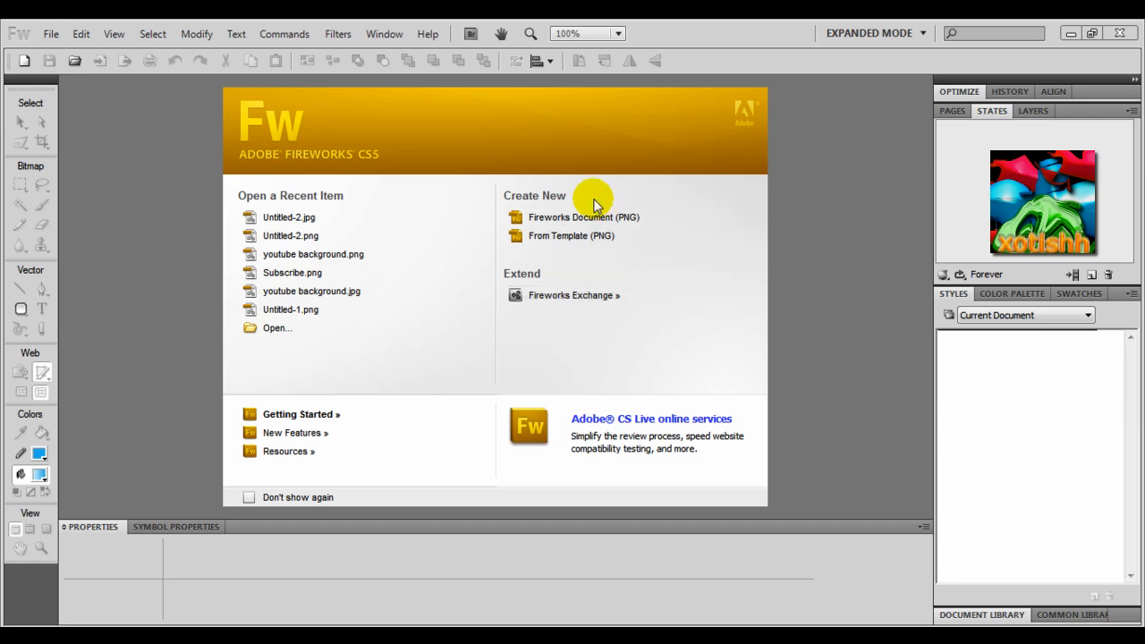
pyautogui.moveTo(584, 216)
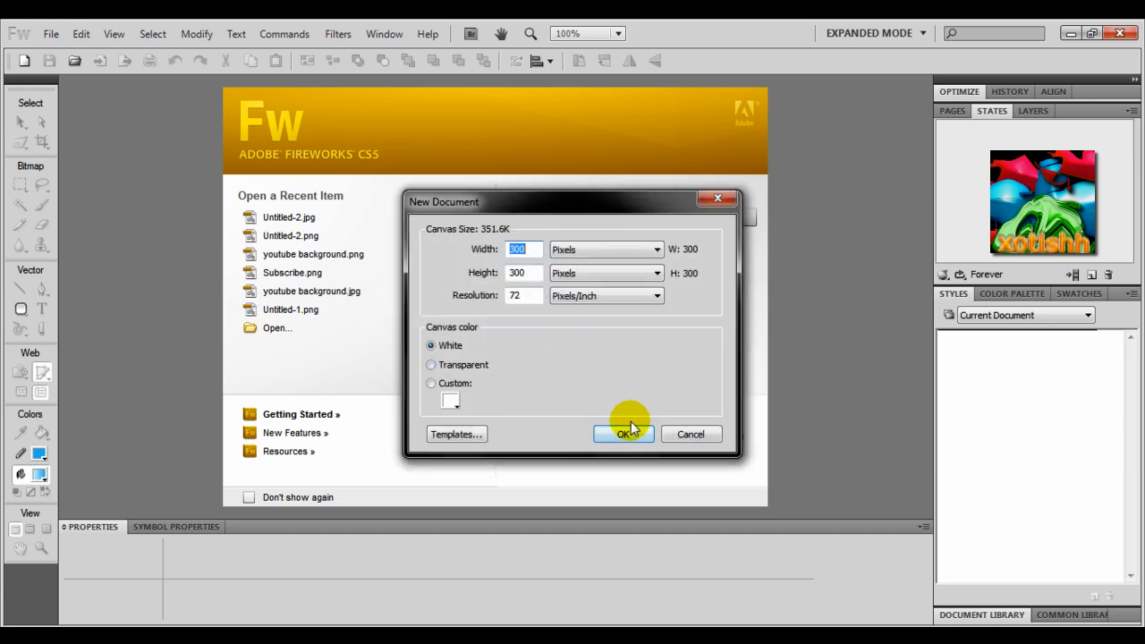
# Create a new 300 × 300 px, 72 ppi document with a white canvas.
pyautogui.click(623, 435)
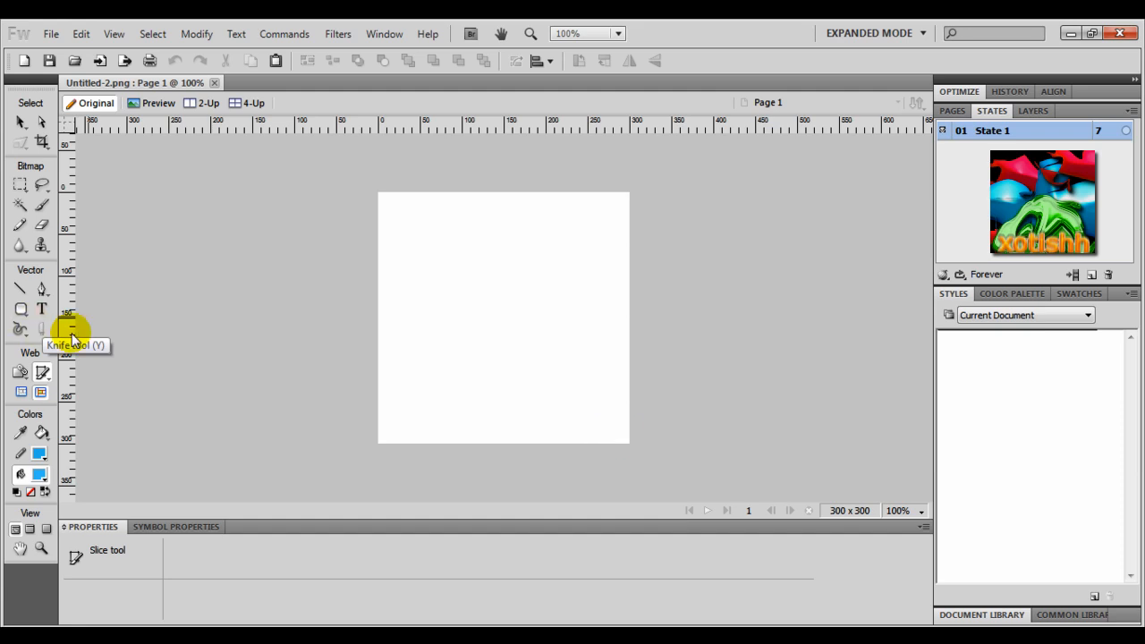
pyautogui.moveTo(14, 322)
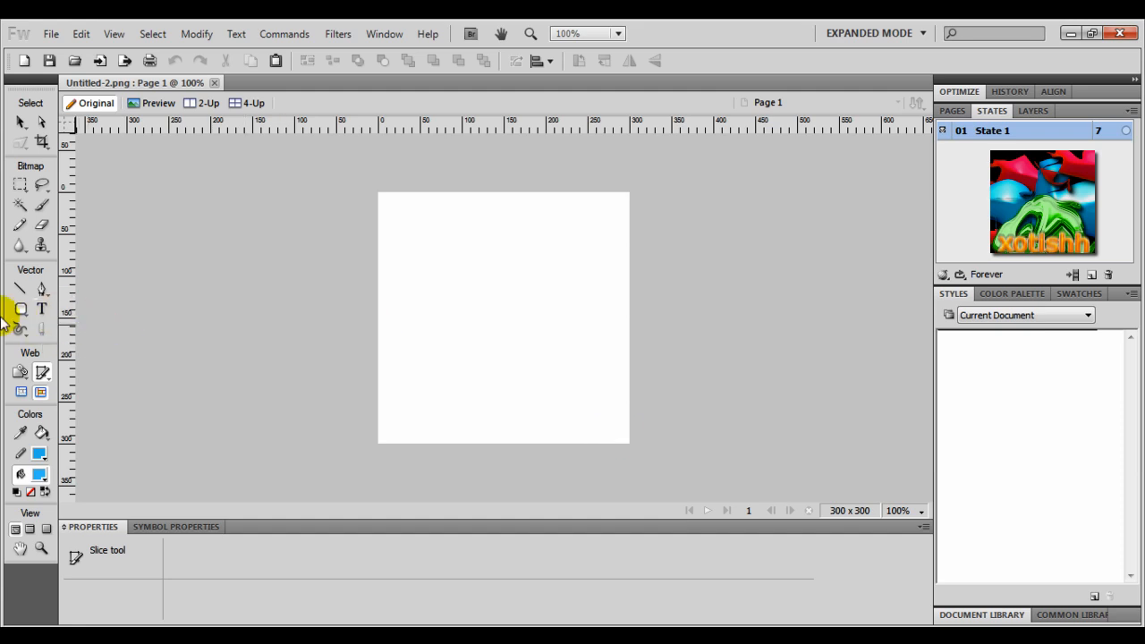
# Draw a wide rounded rectangle in the middle of the canvas and adjust its size.
pyautogui.click(22, 308)
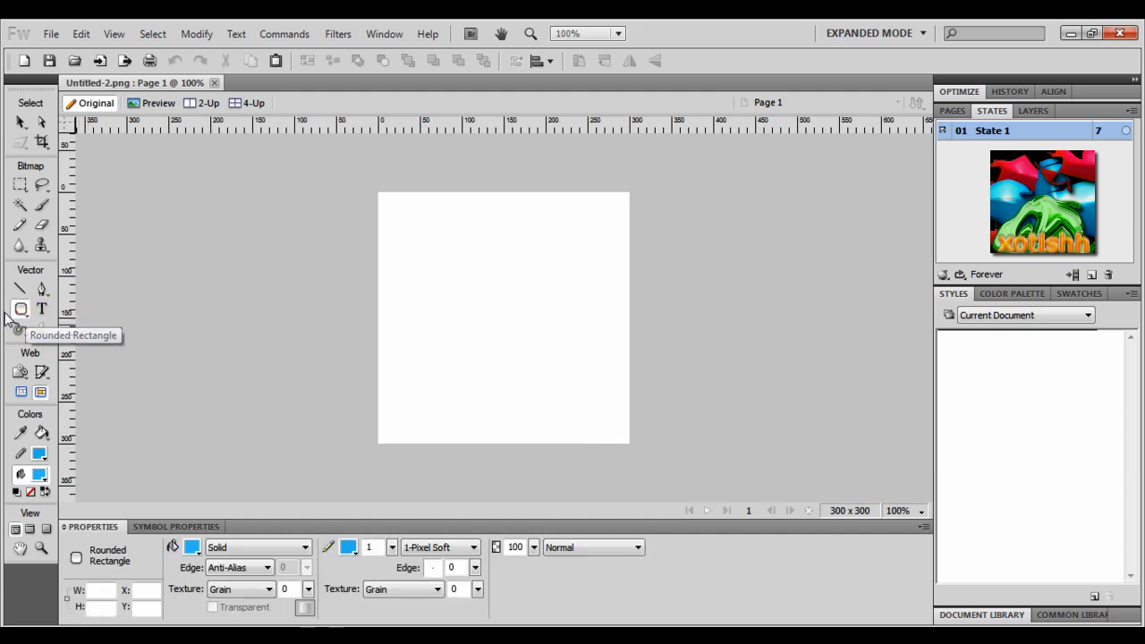
pyautogui.moveTo(419, 308); pyautogui.dragTo(581, 371)
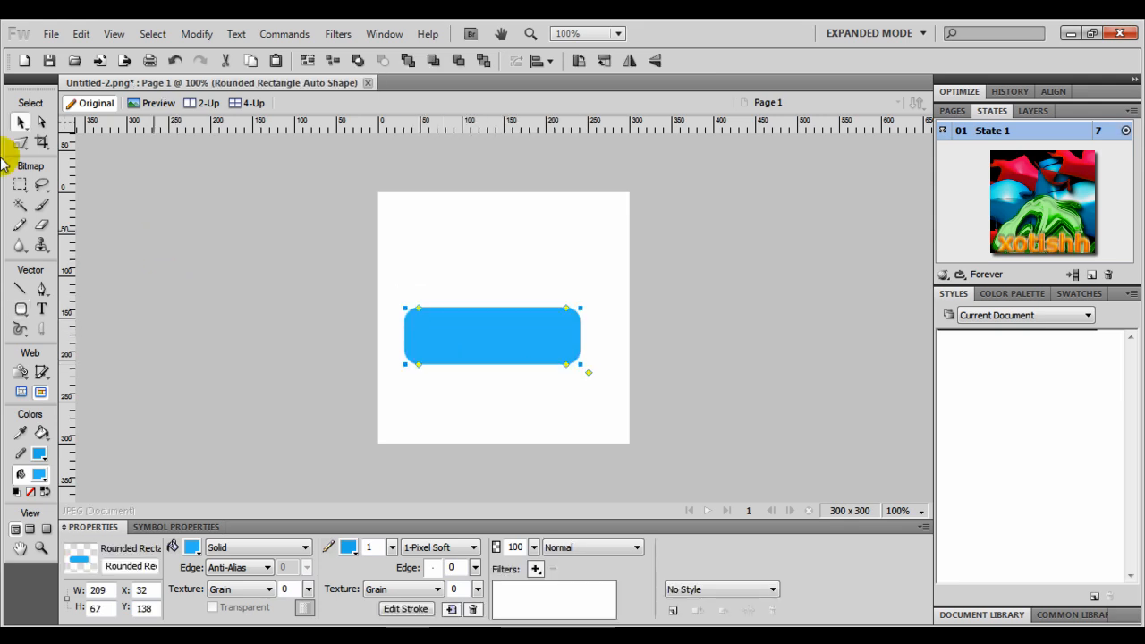
pyautogui.moveTo(492, 336); pyautogui.dragTo(504, 307)
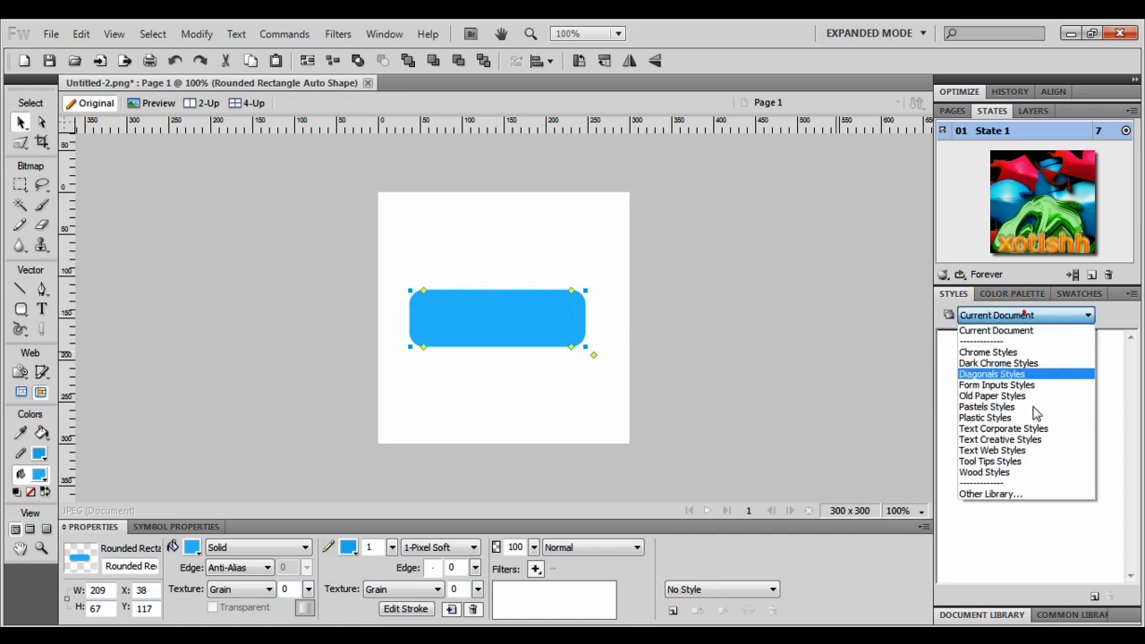
# Style the rectangle with a glossy red swatch from Chrome Styles.
pyautogui.click(987, 351)
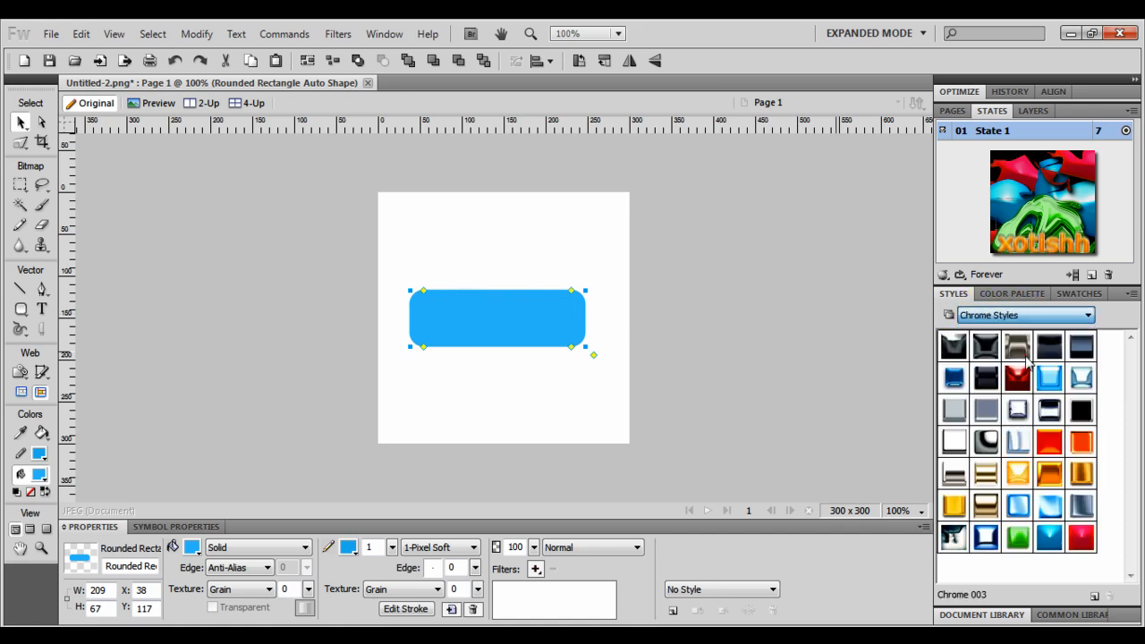
pyautogui.moveTo(1081, 537)
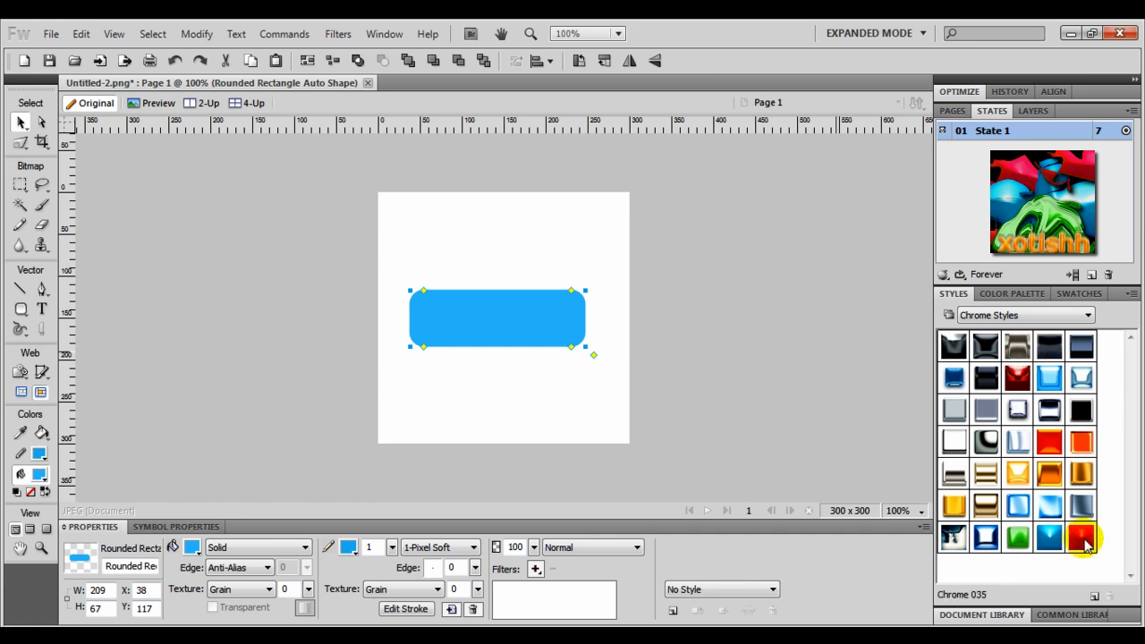
pyautogui.click(1080, 537)
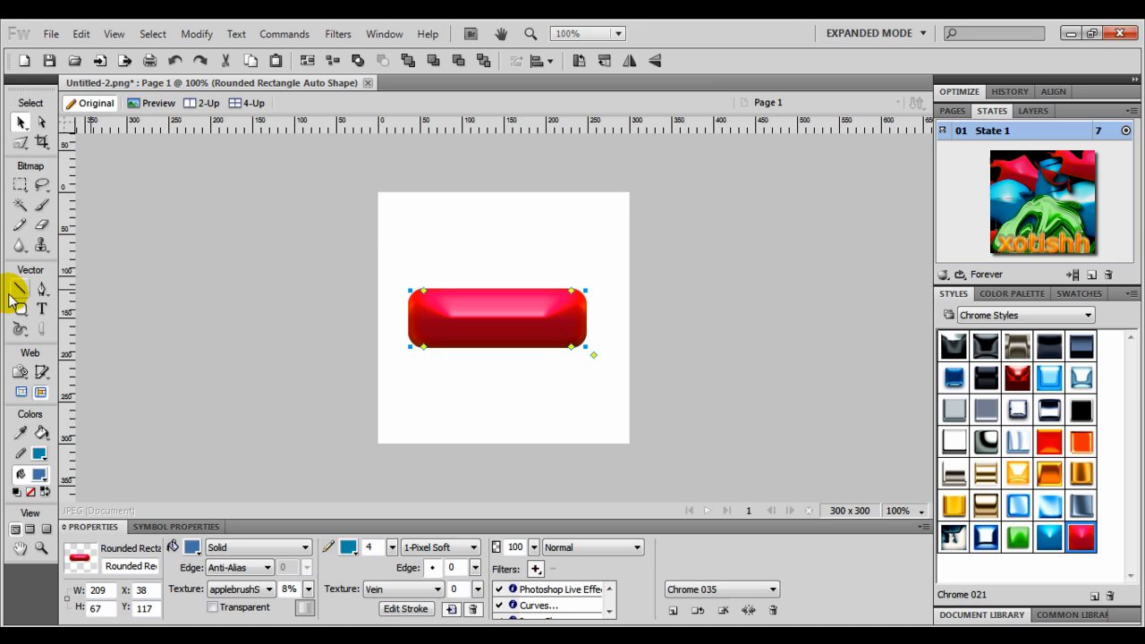
# Add the word 'Subscribe' as text on the red button.
pyautogui.click(41, 308)
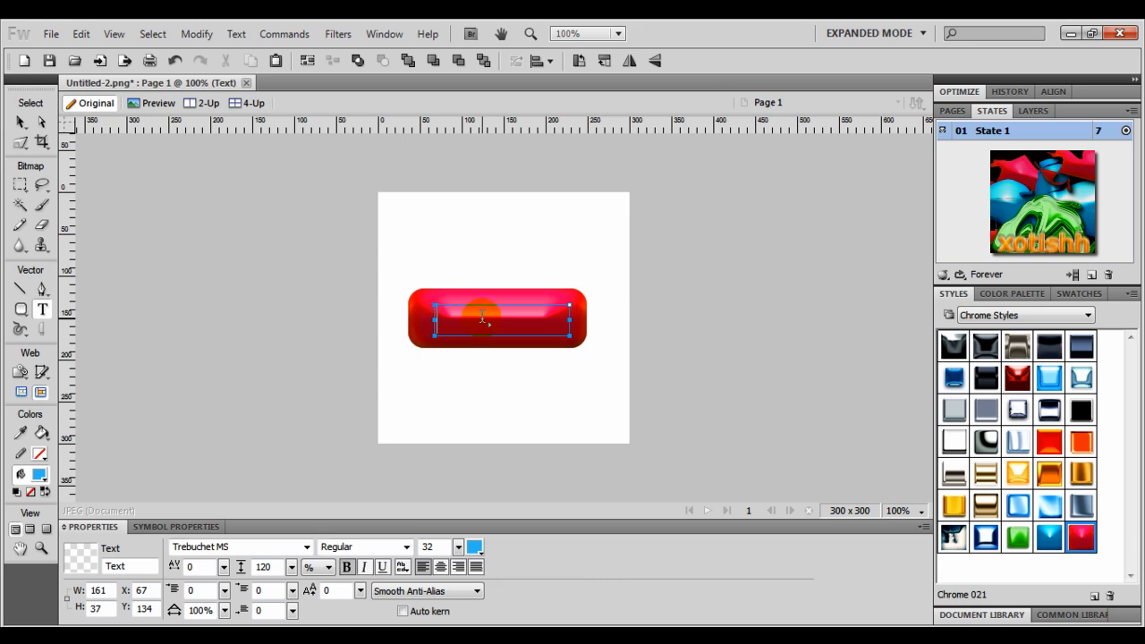
pyautogui.write('Susb')
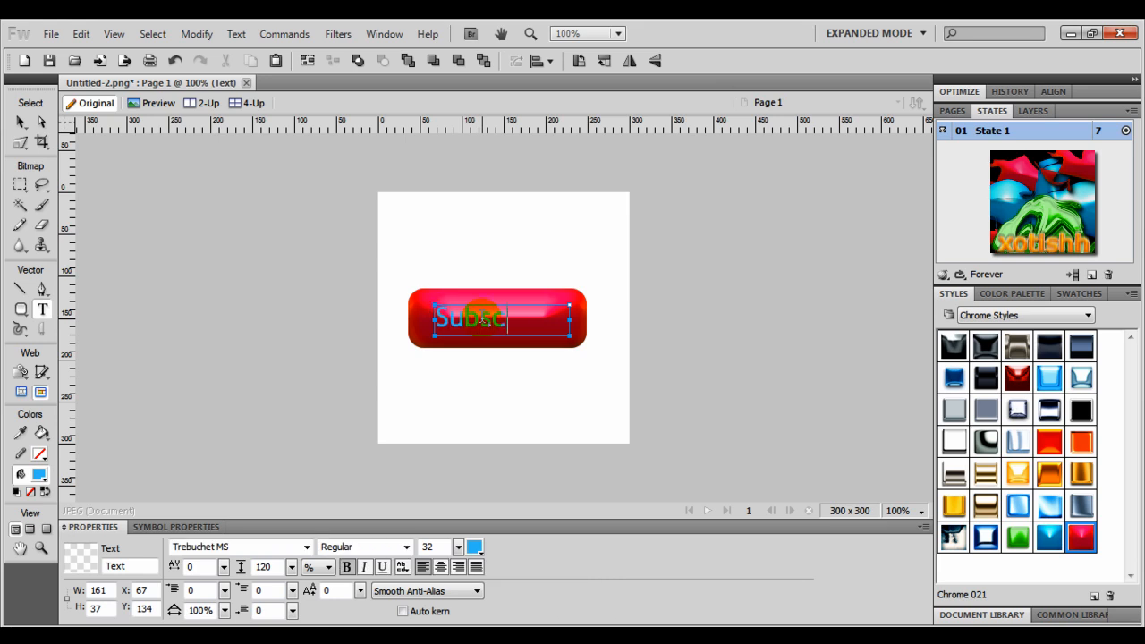
pyautogui.write('ribe')
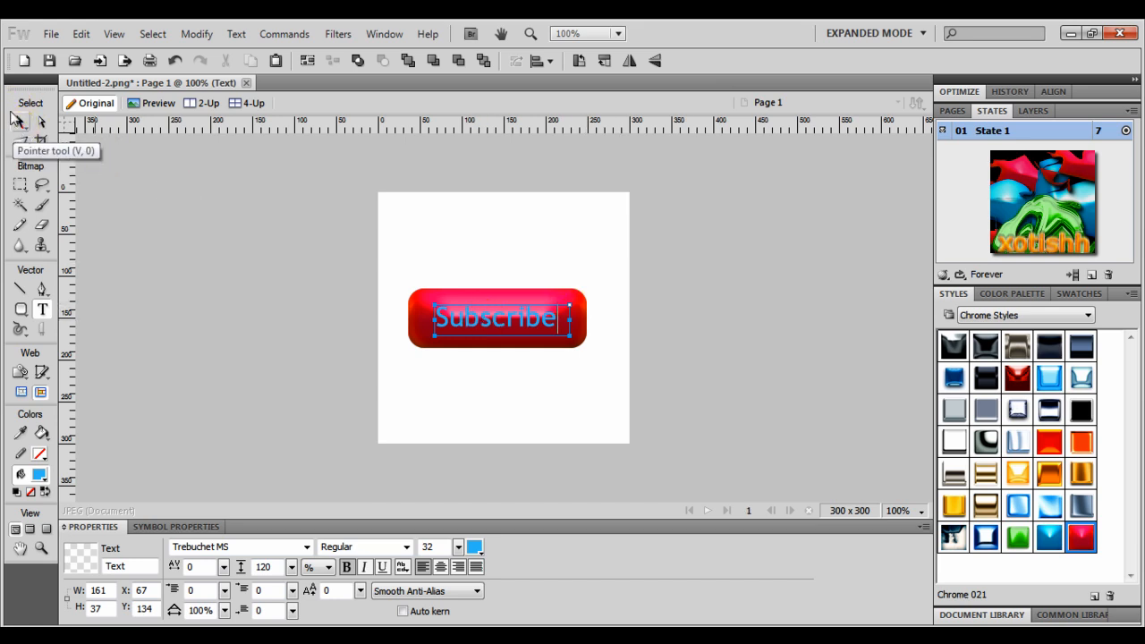
pyautogui.click(533, 319)
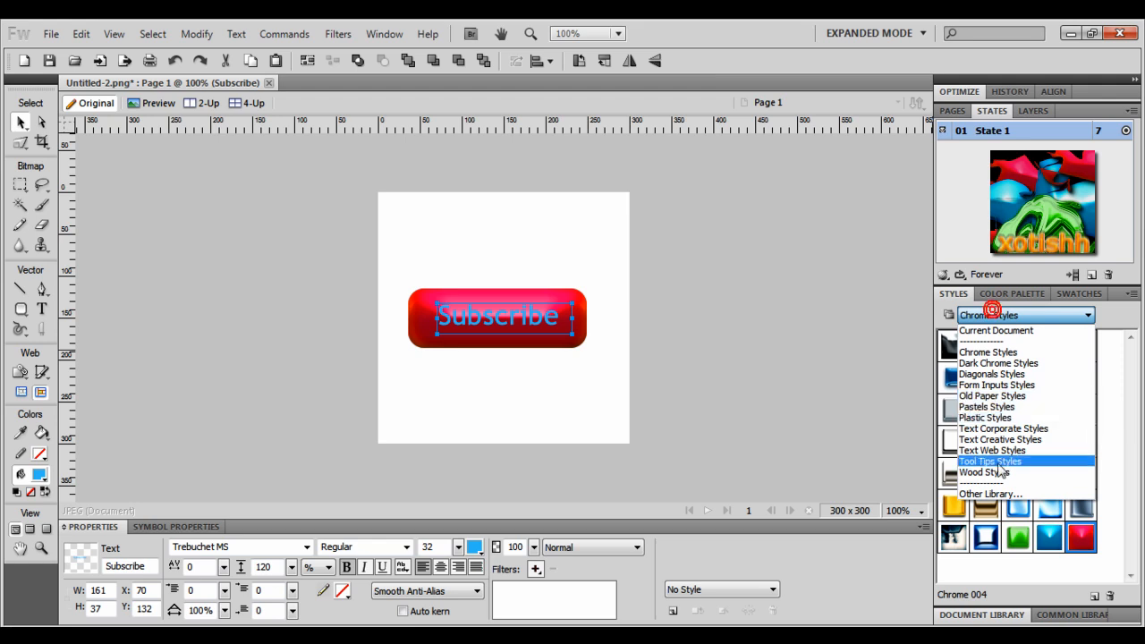
pyautogui.moveTo(1002, 429)
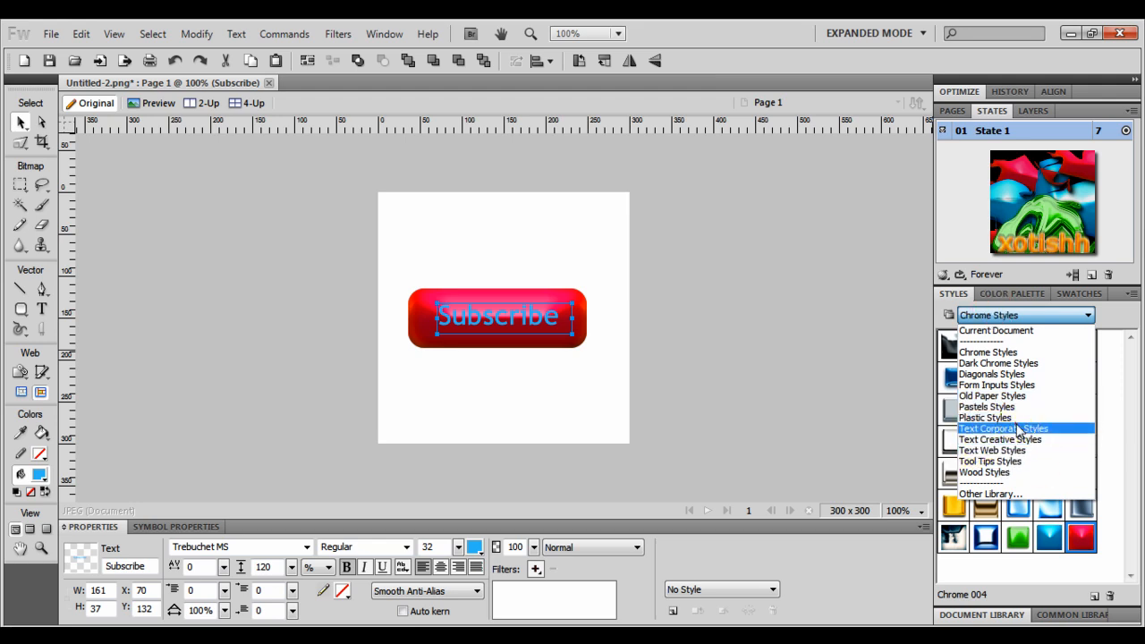
# Style 'Subscribe' with a dark Text Corporate style and review its drop shadow.
pyautogui.click(1000, 430)
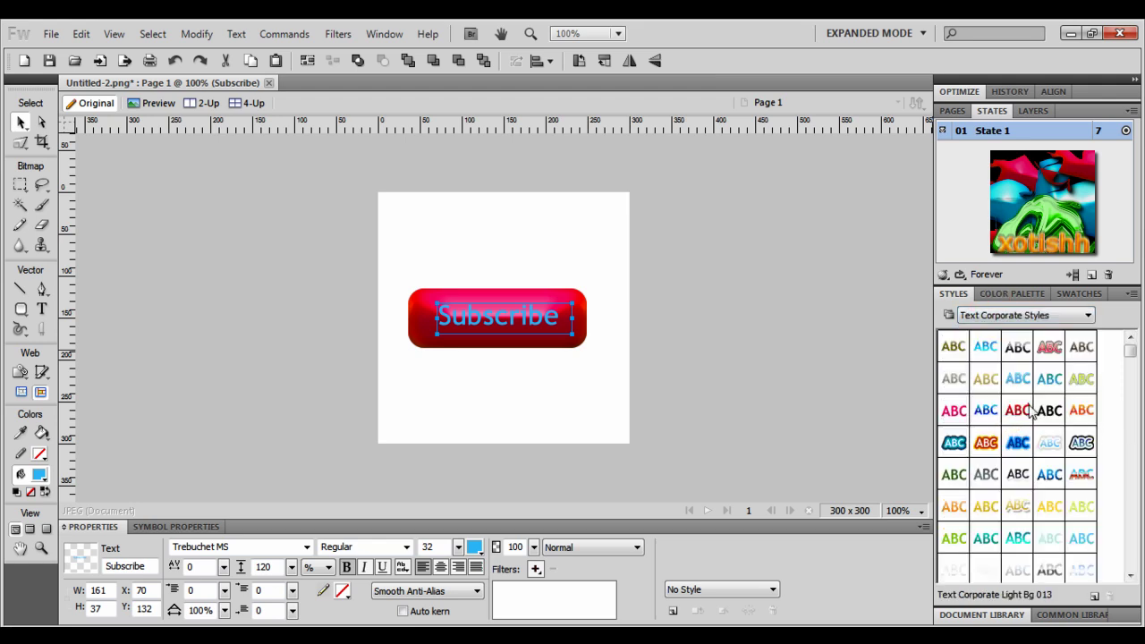
pyautogui.click(1027, 410)
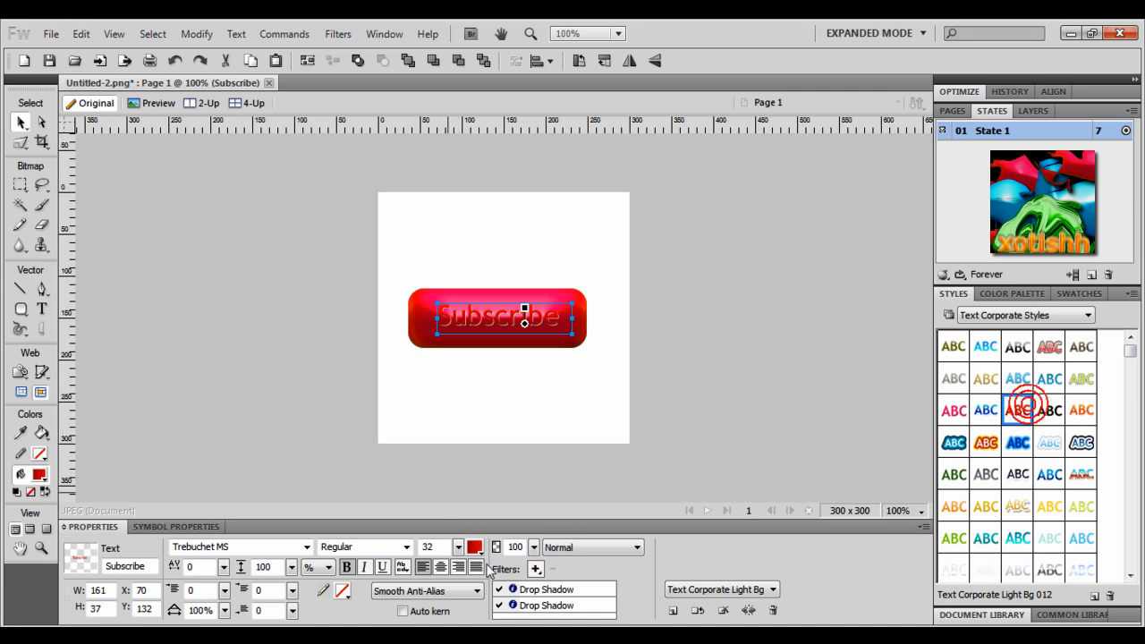
pyautogui.click(536, 569)
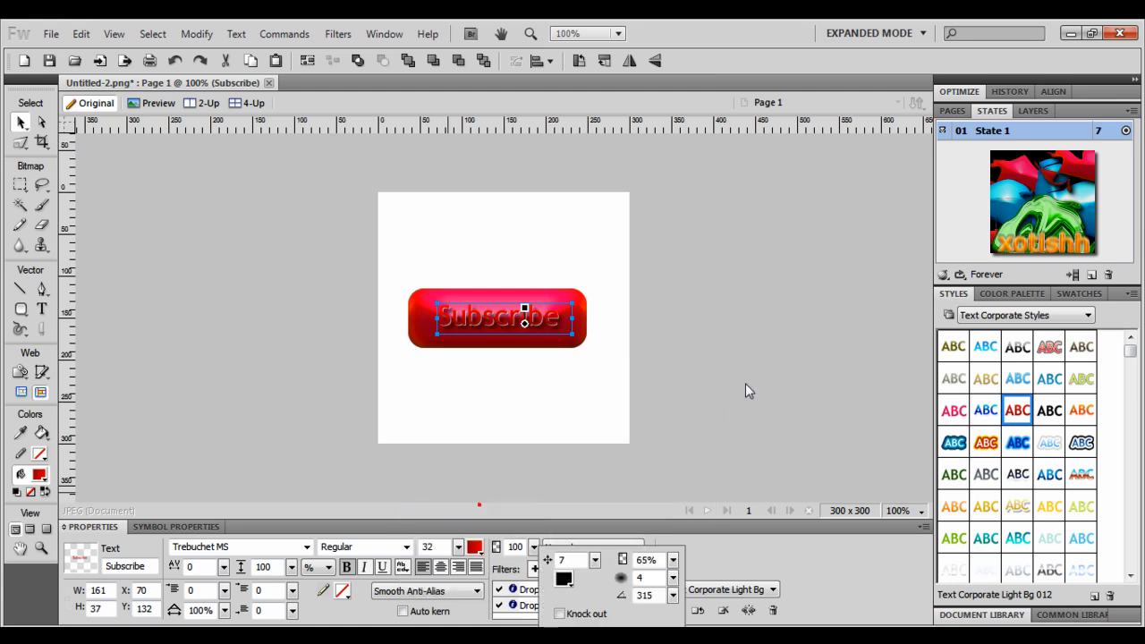
pyautogui.click(447, 243)
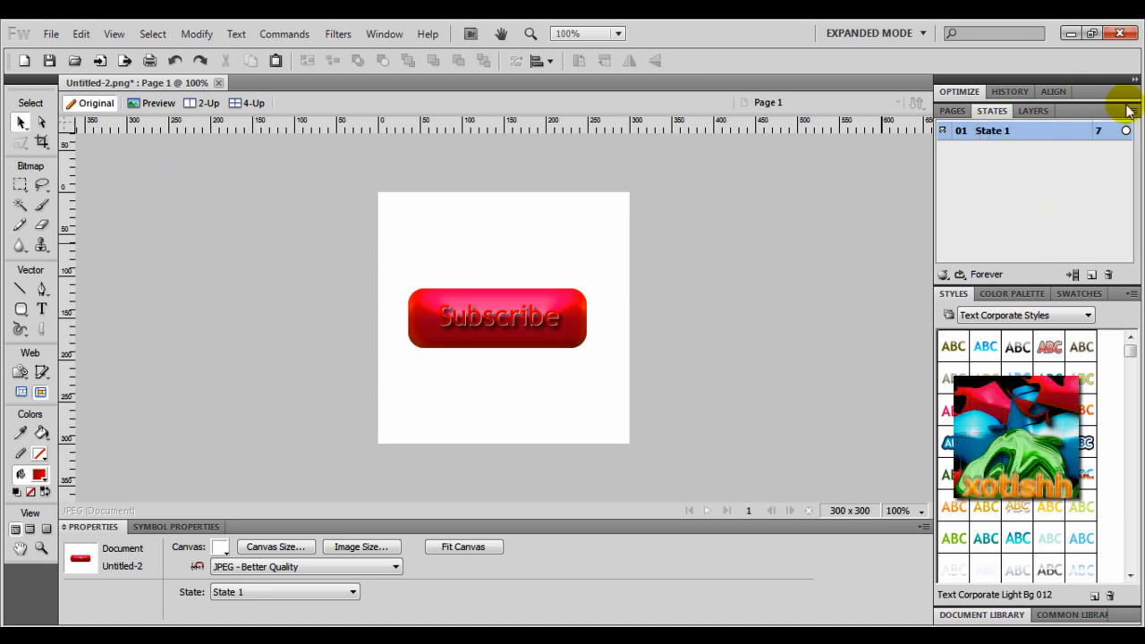
# Duplicate State 1 once, after the current state, creating State 2.
pyautogui.click(1127, 111)
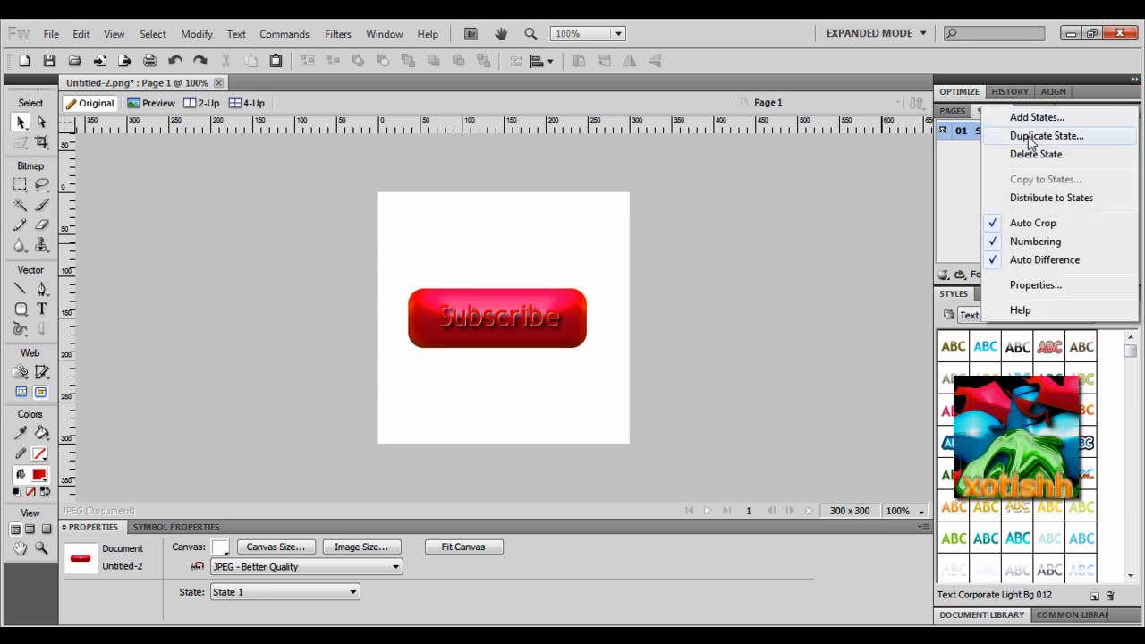
pyautogui.click(1047, 136)
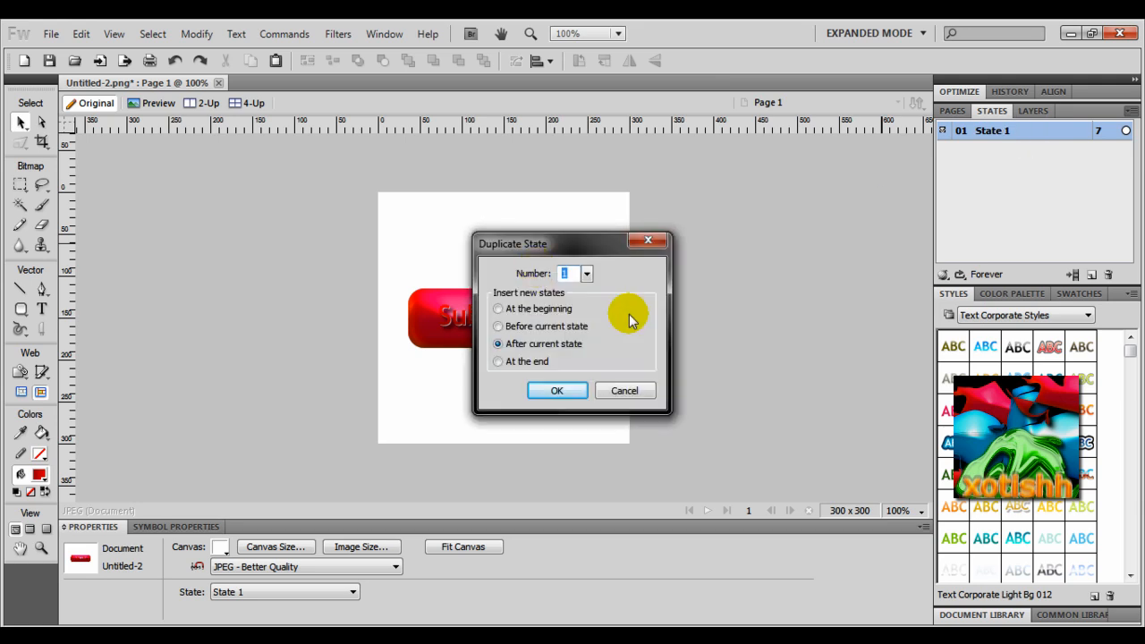
pyautogui.moveTo(557, 390)
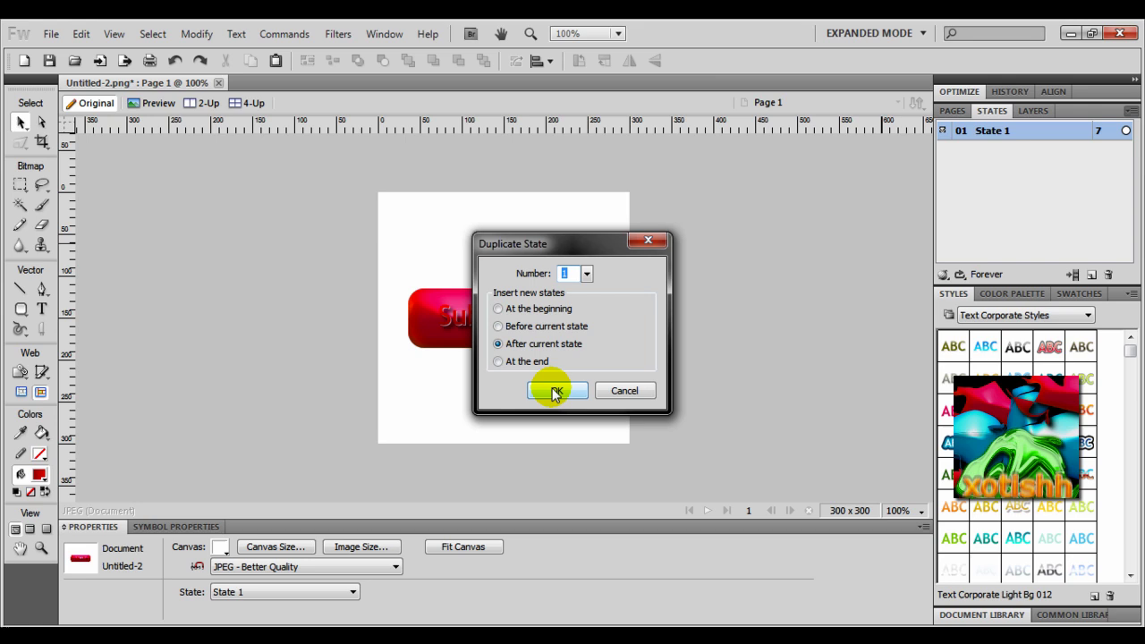
pyautogui.click(555, 391)
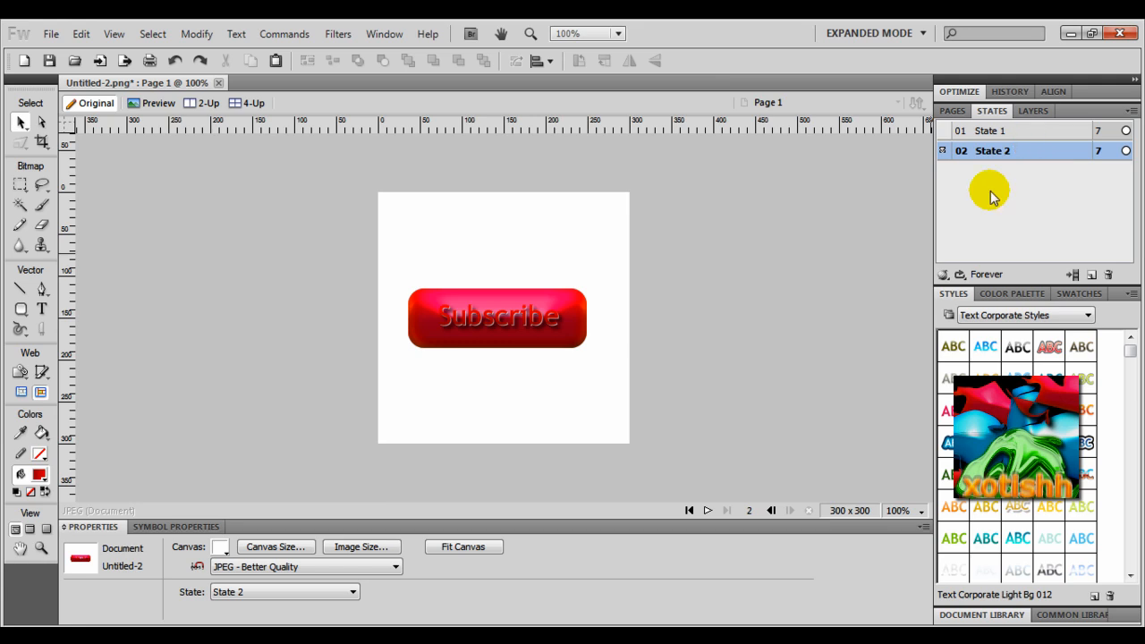
# Restyle the State 2 rectangle with a blue swatch from Chrome Styles.
pyautogui.click(497, 316)
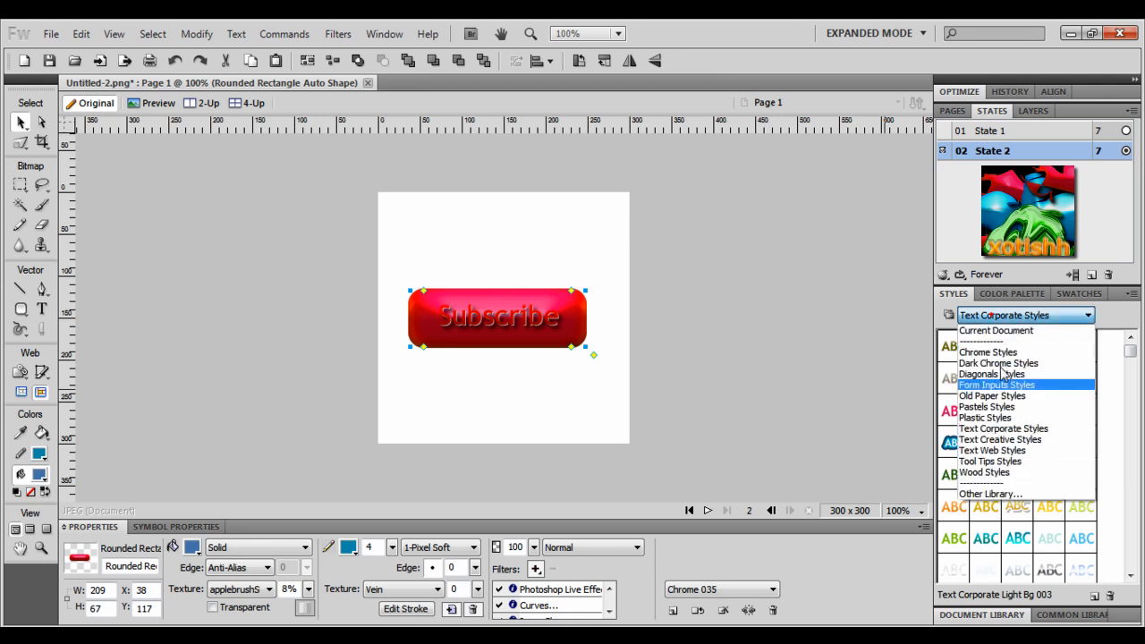
pyautogui.click(988, 340)
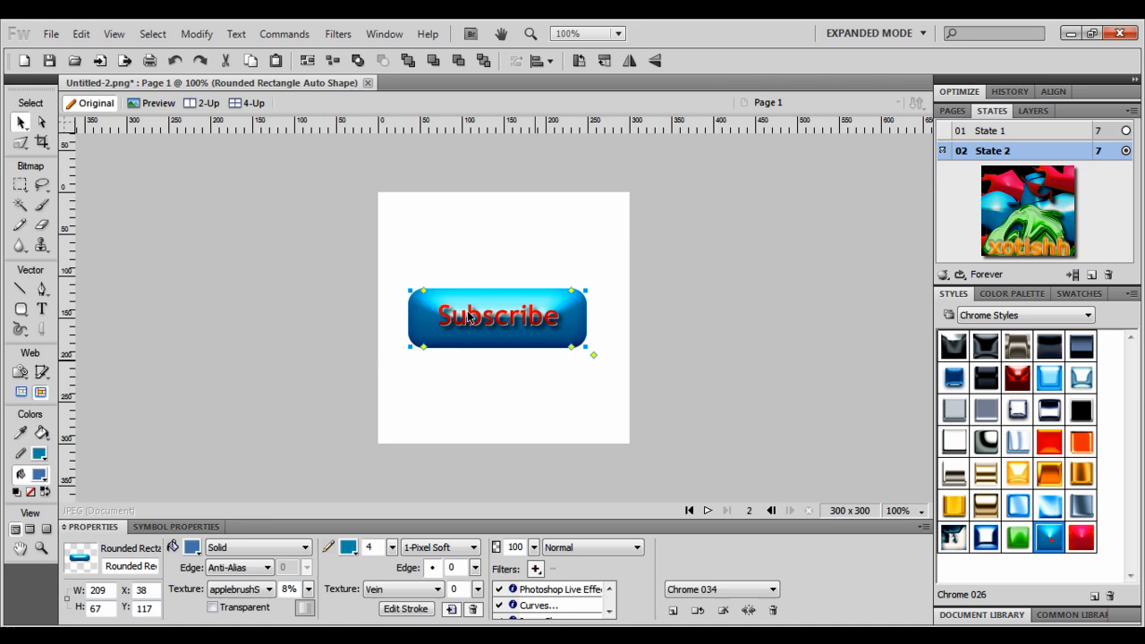
# Make the State 2 'Subscribe' text a blue Text Corporate style with an extra drop shadow.
pyautogui.click(499, 314)
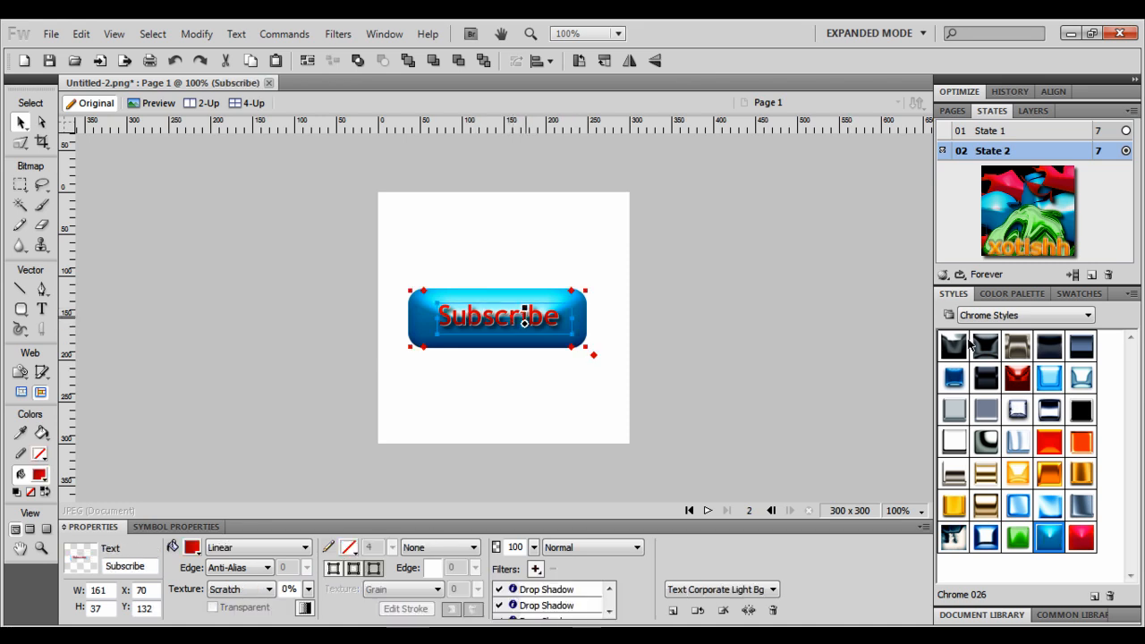
pyautogui.click(1104, 315)
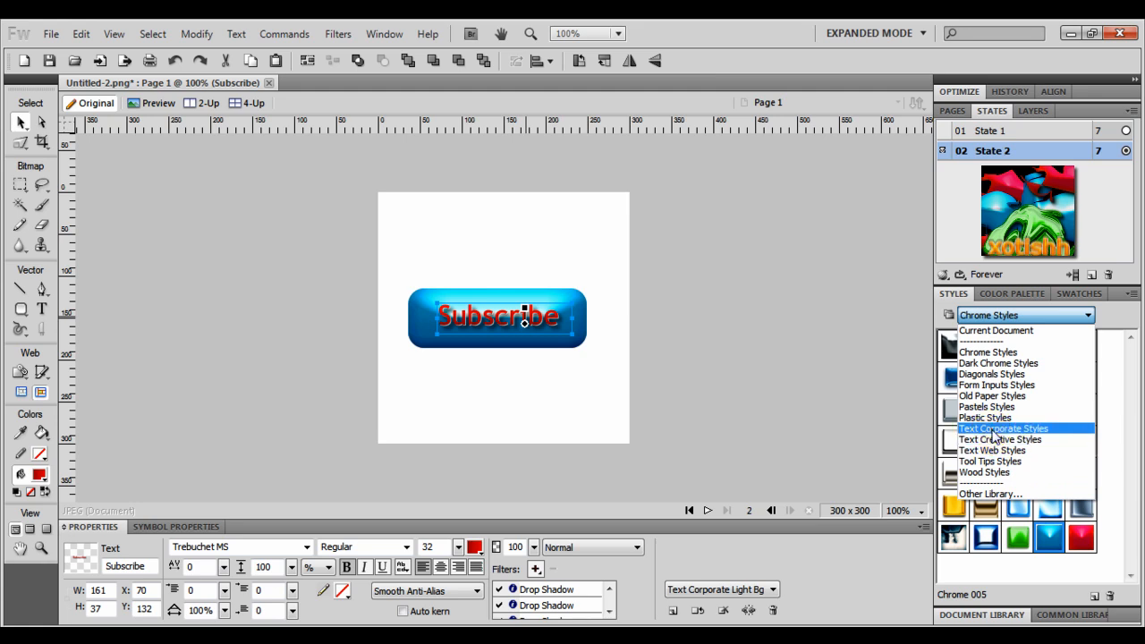
pyautogui.click(1002, 427)
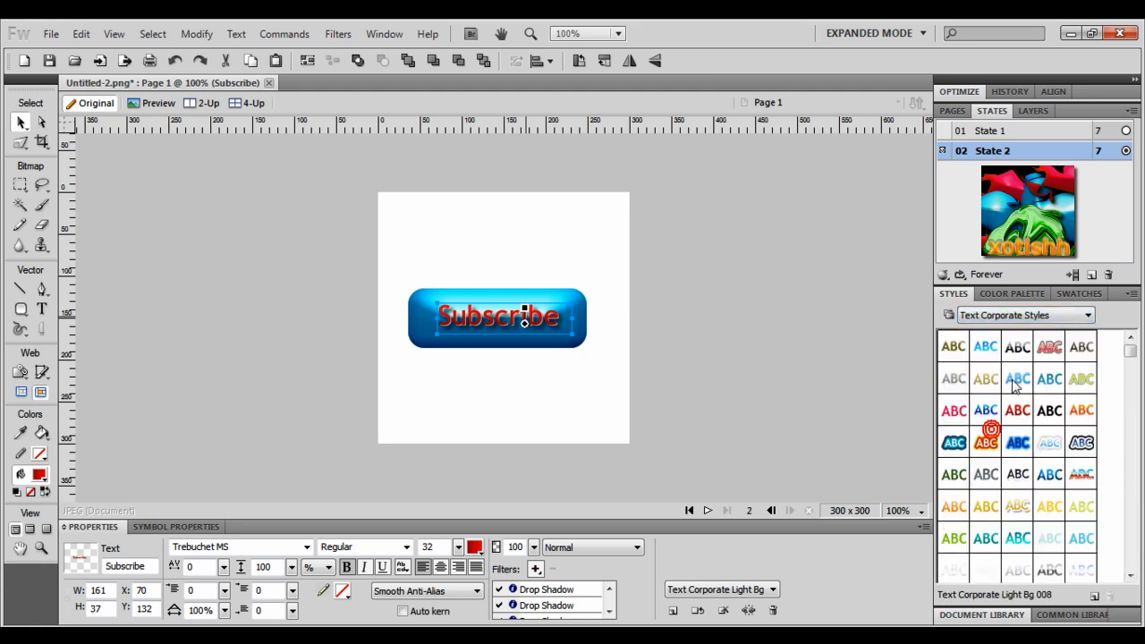
pyautogui.click(1016, 379)
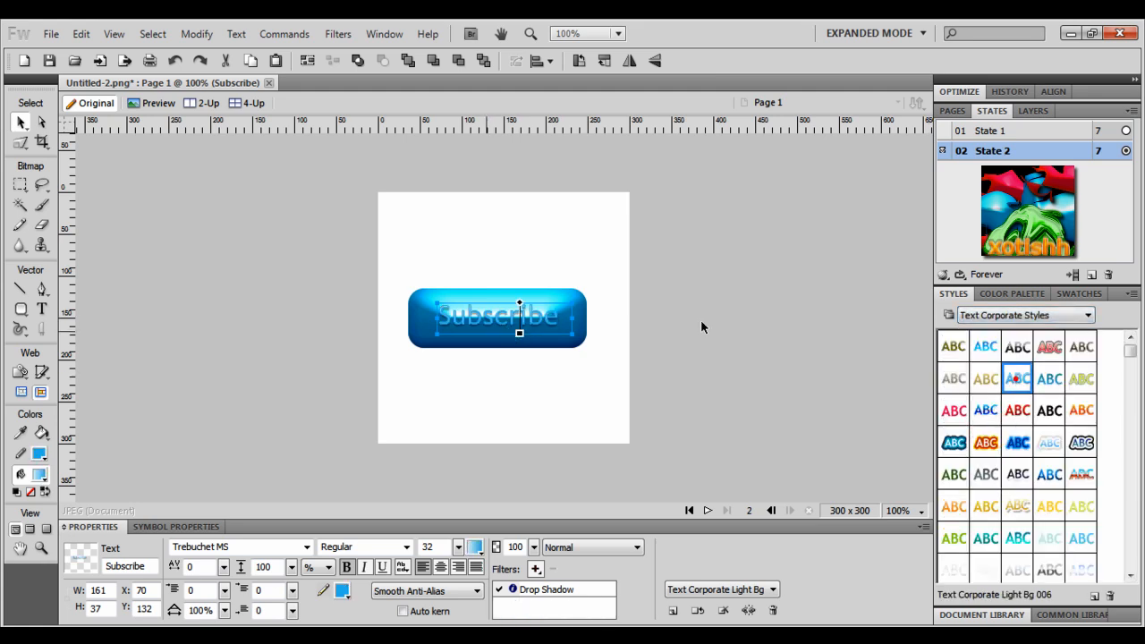
pyautogui.moveTo(537, 569)
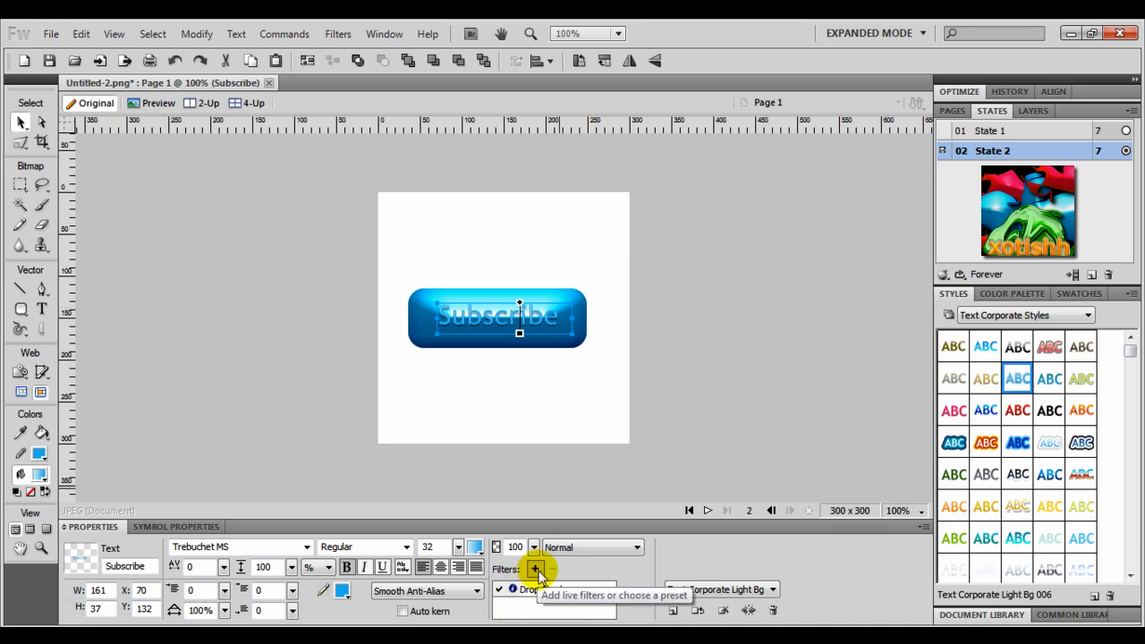
pyautogui.click(537, 569)
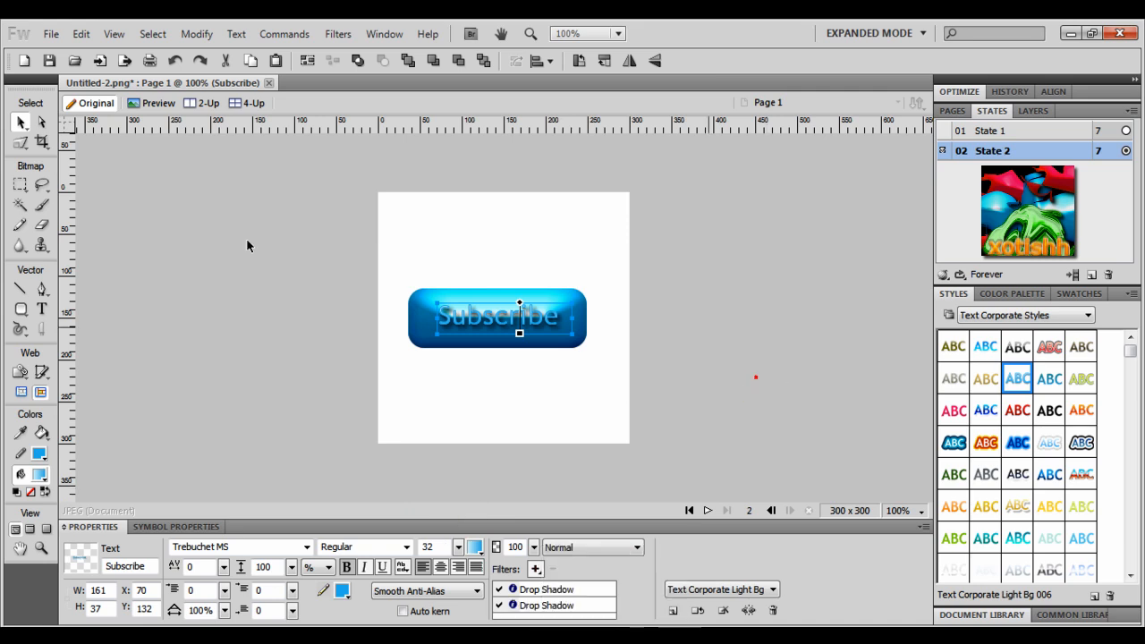
# Fit the canvas to the button and return to the red State 1.
pyautogui.click(269, 424)
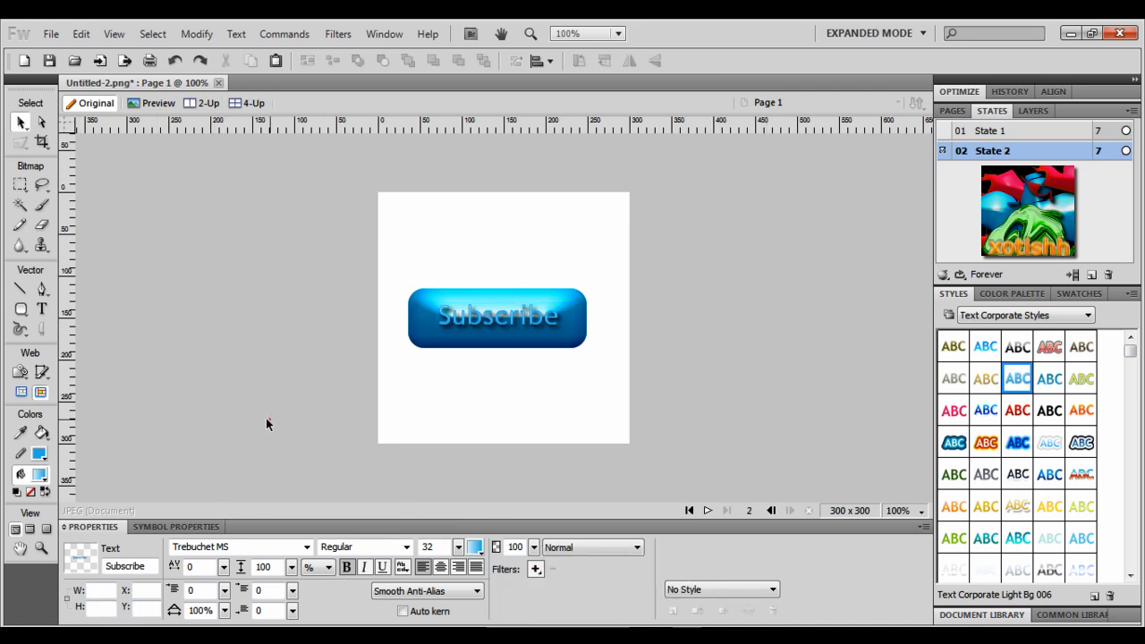
pyautogui.click(268, 419)
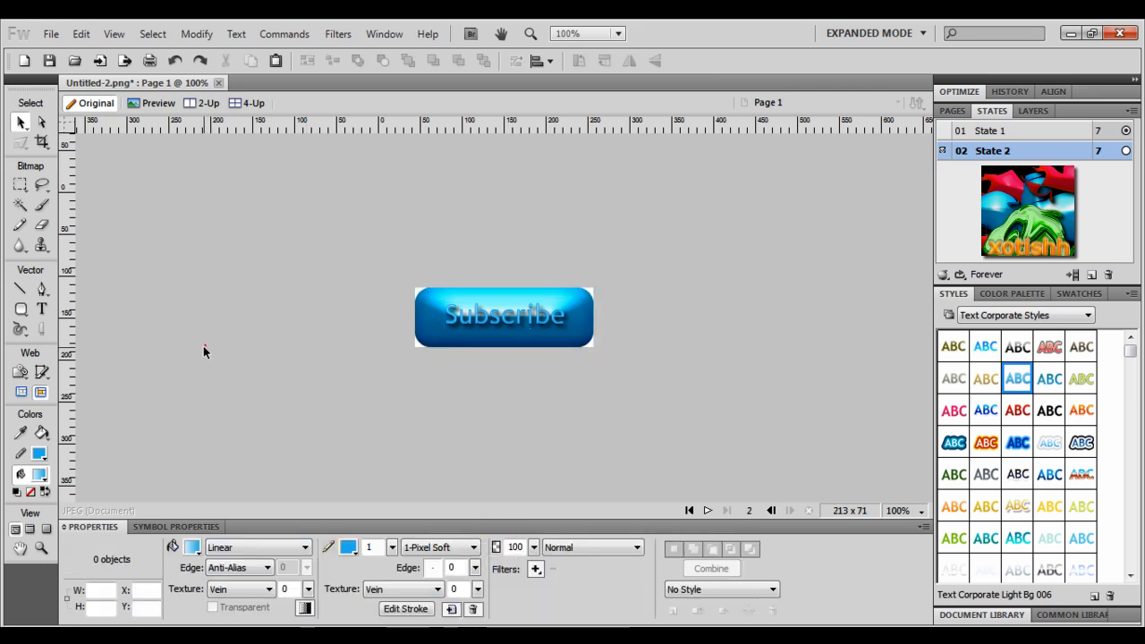
pyautogui.click(204, 345)
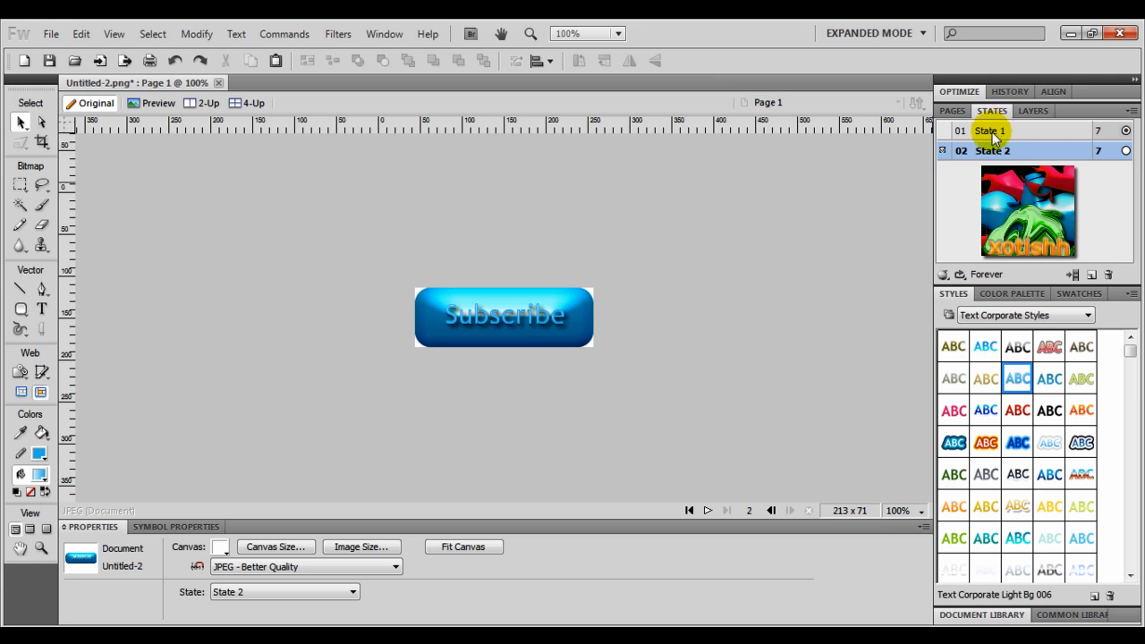
pyautogui.click(989, 131)
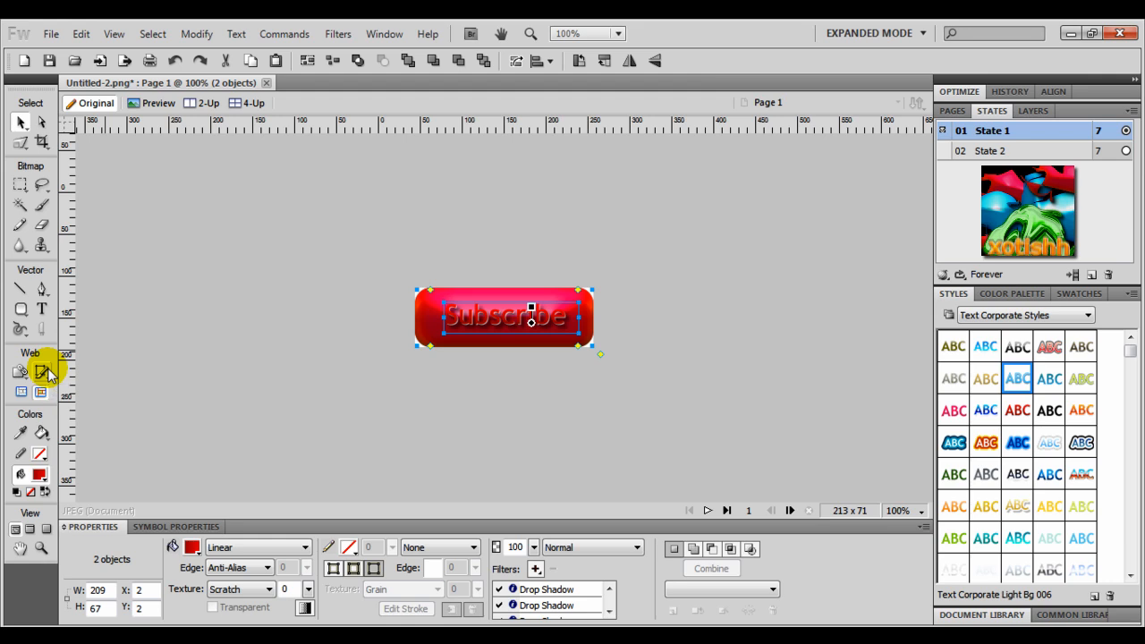
# Add a slice covering the Subscribe button.
pyautogui.click(43, 370)
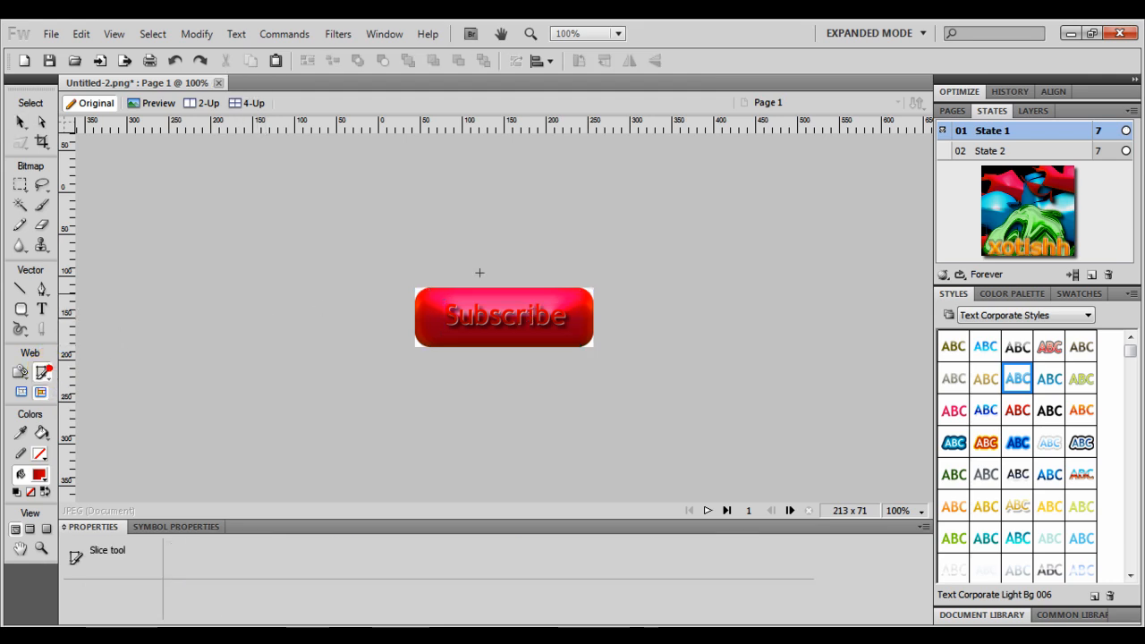
pyautogui.click(505, 315)
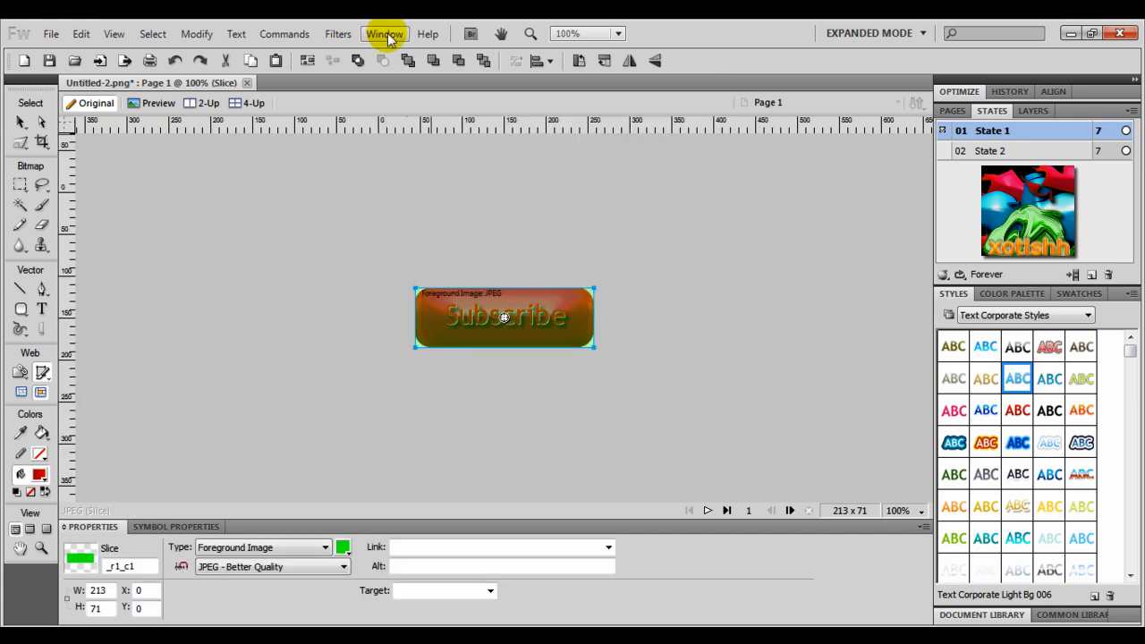
# Attach a Simple Rollover behavior to the slice via the Behaviors panel.
pyautogui.click(384, 32)
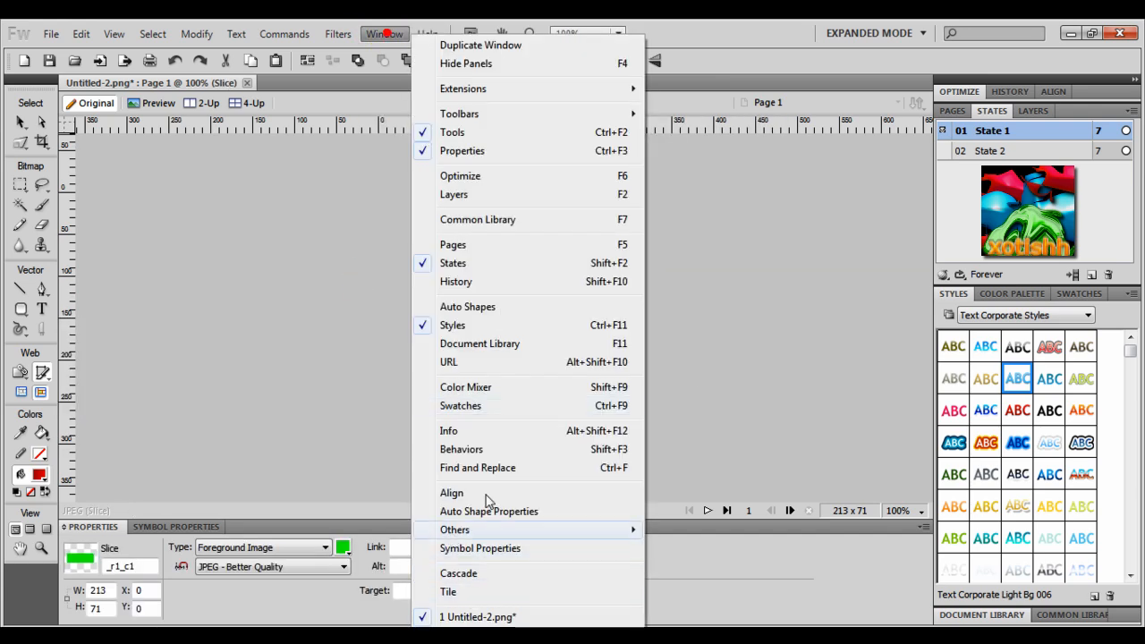
pyautogui.click(461, 449)
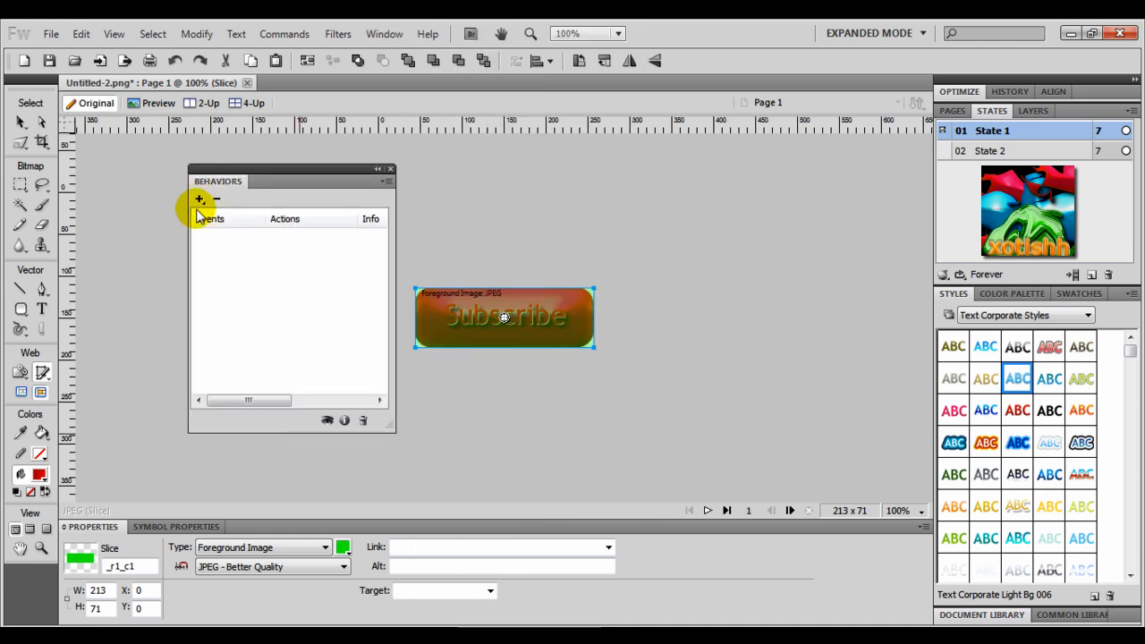
pyautogui.click(199, 198)
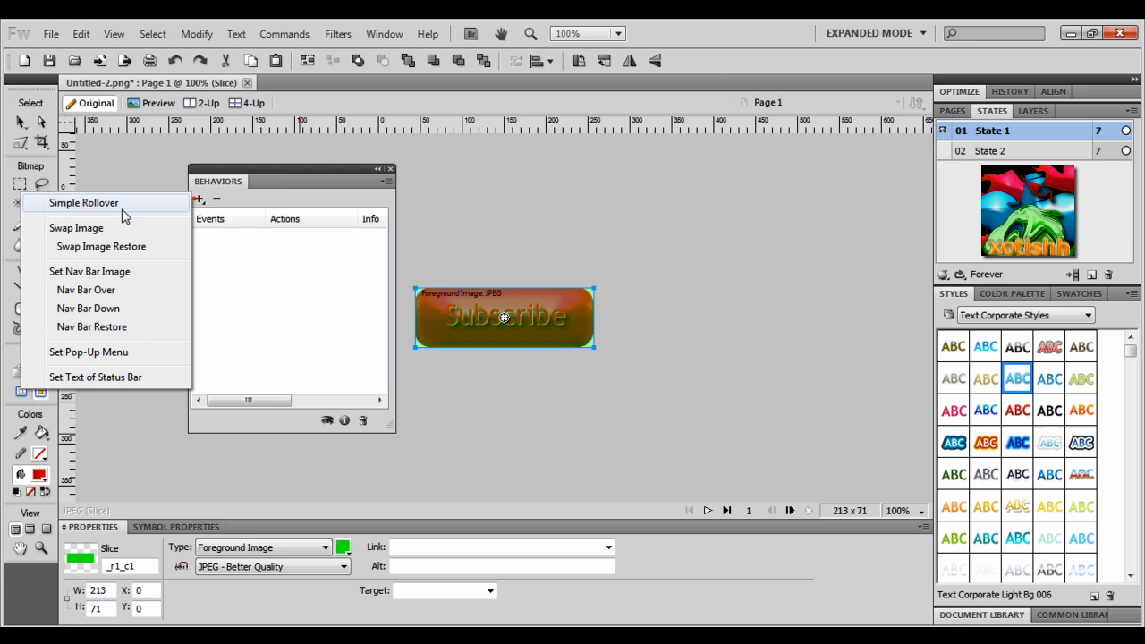
pyautogui.click(82, 202)
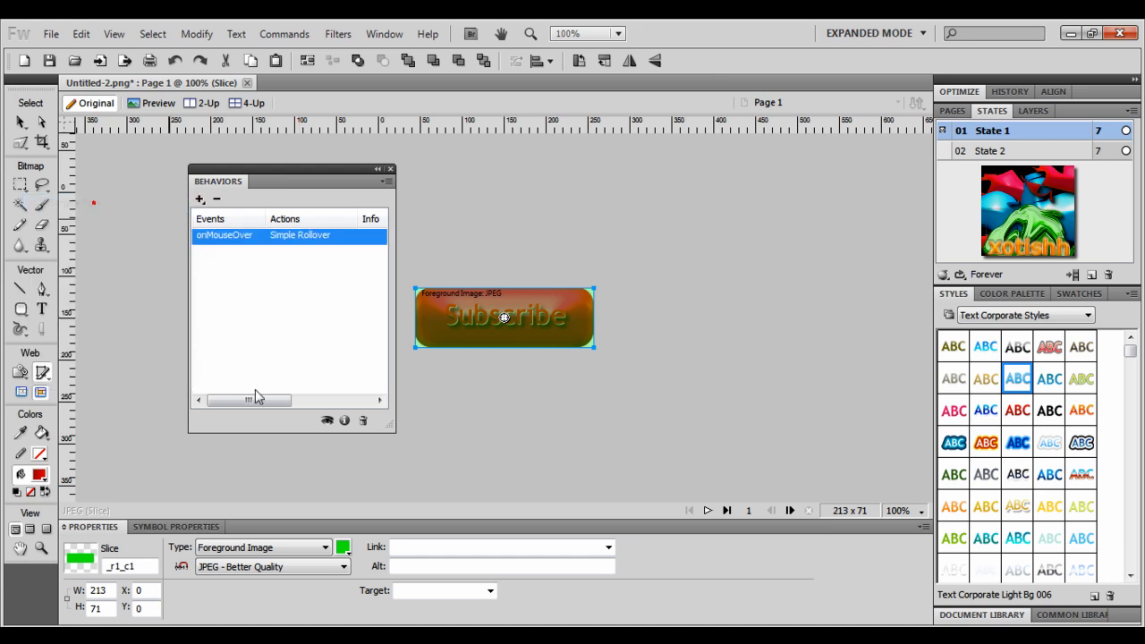
pyautogui.click(390, 168)
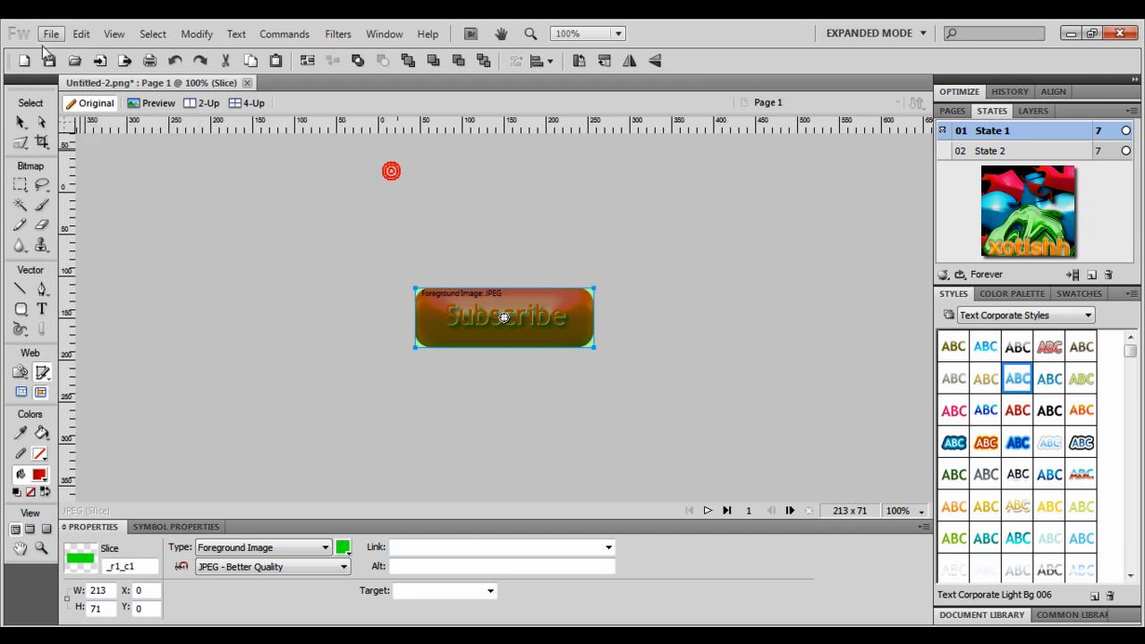
# Start a browser preview of the rollover button in chrome.exe.
pyautogui.click(50, 34)
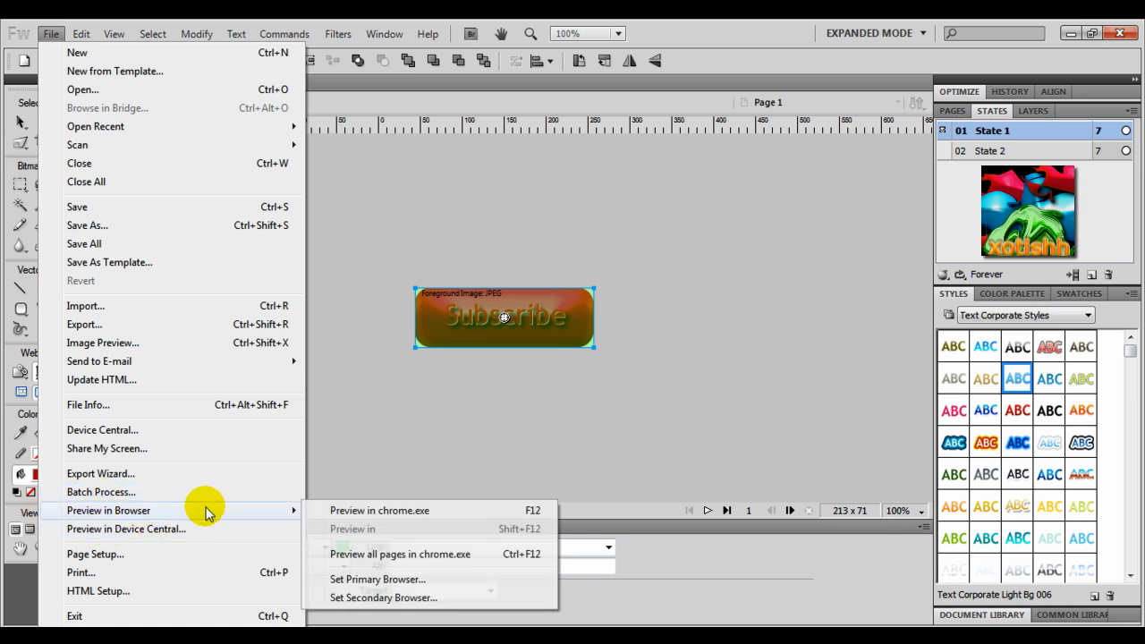
pyautogui.moveTo(403, 510)
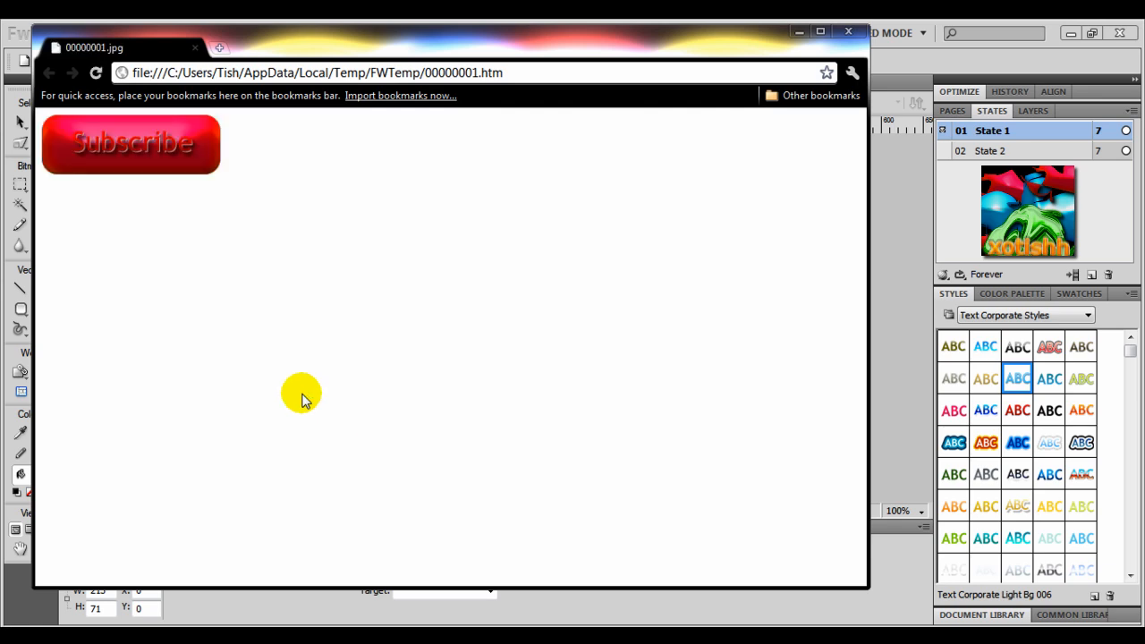
pyautogui.moveTo(147, 117)
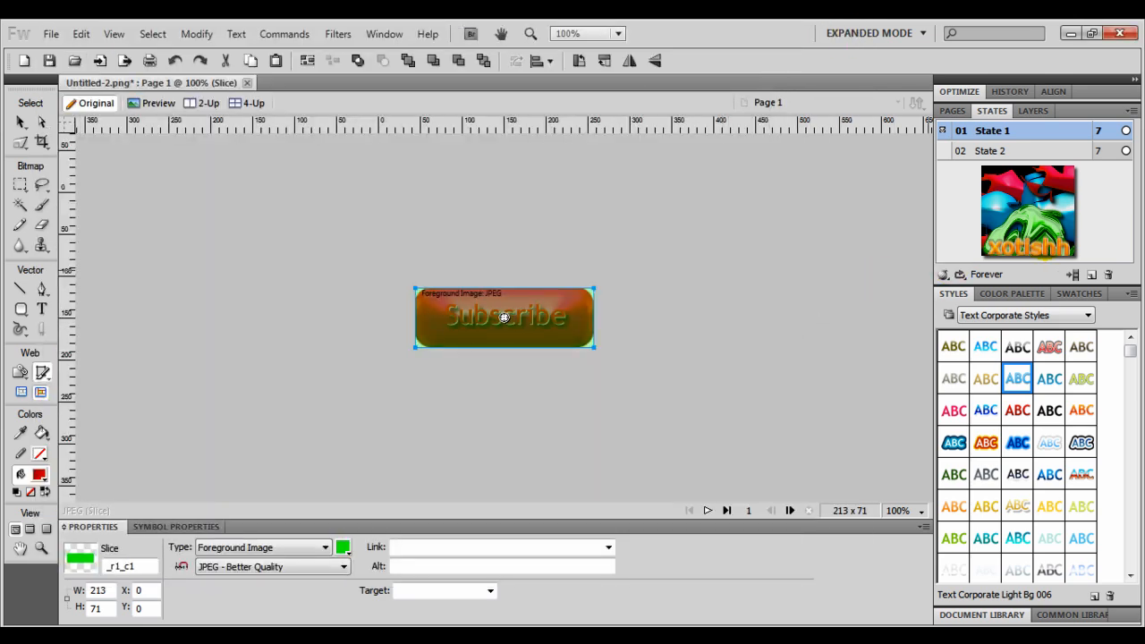
pyautogui.moveTo(755, 345)
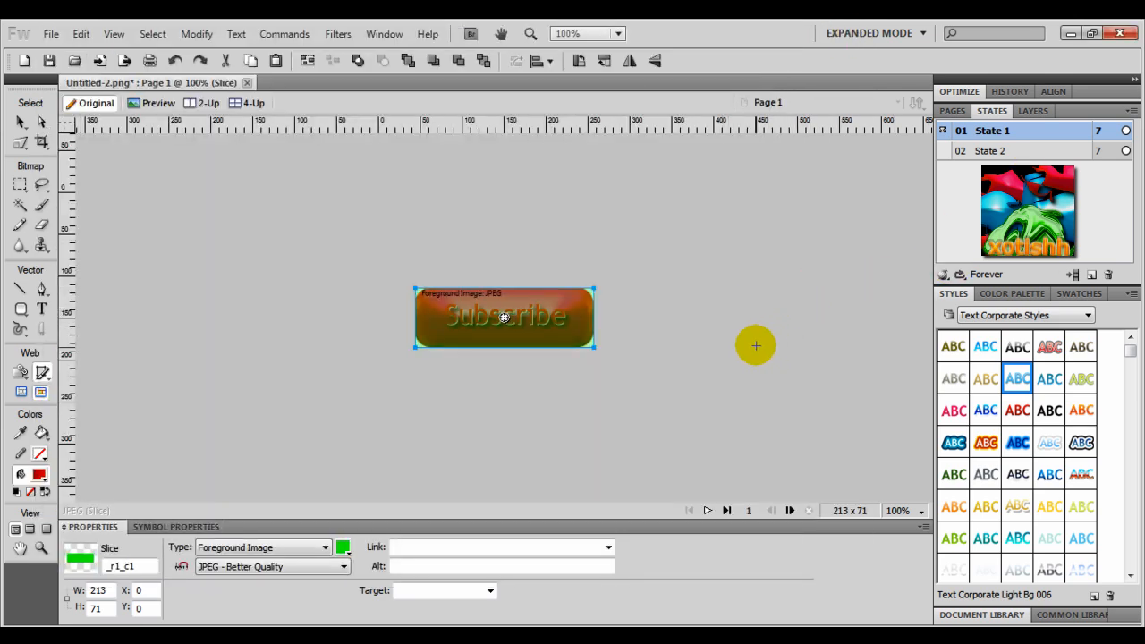